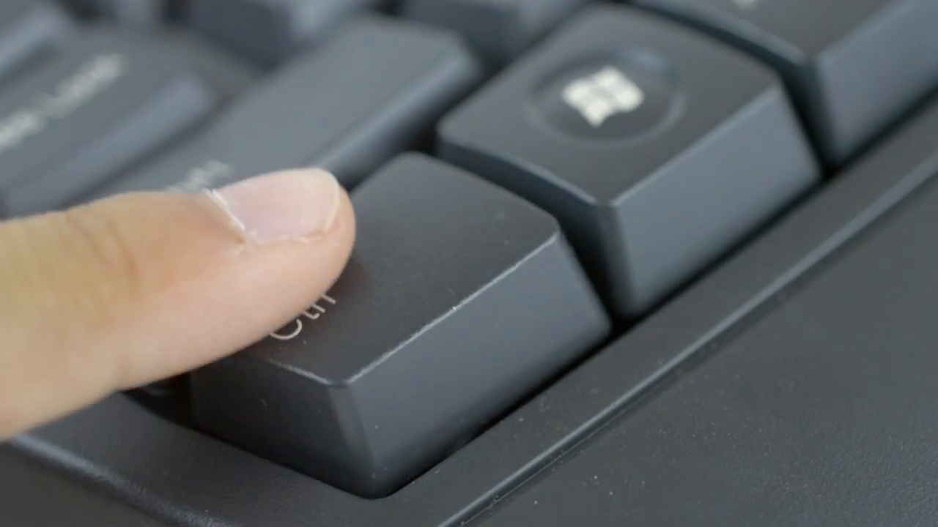
pyautogui.press('ctrl')
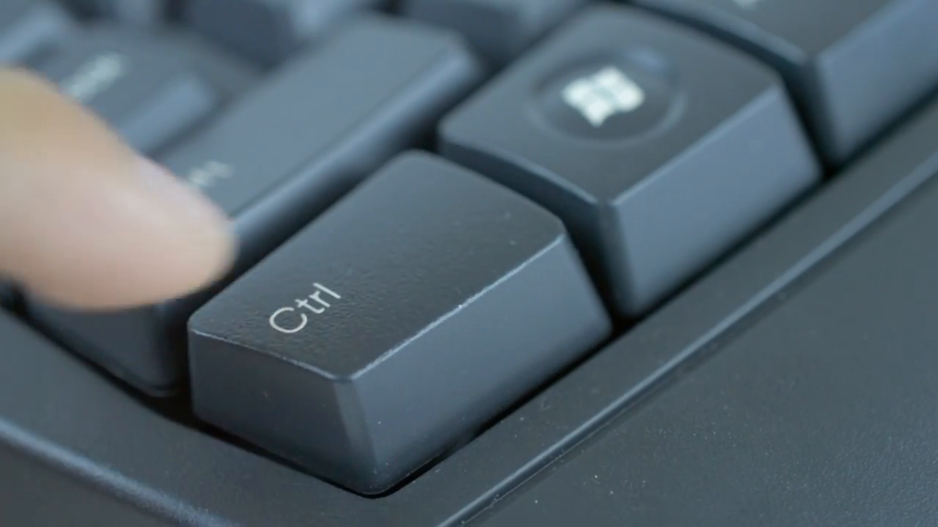
pyautogui.press('ctrl')
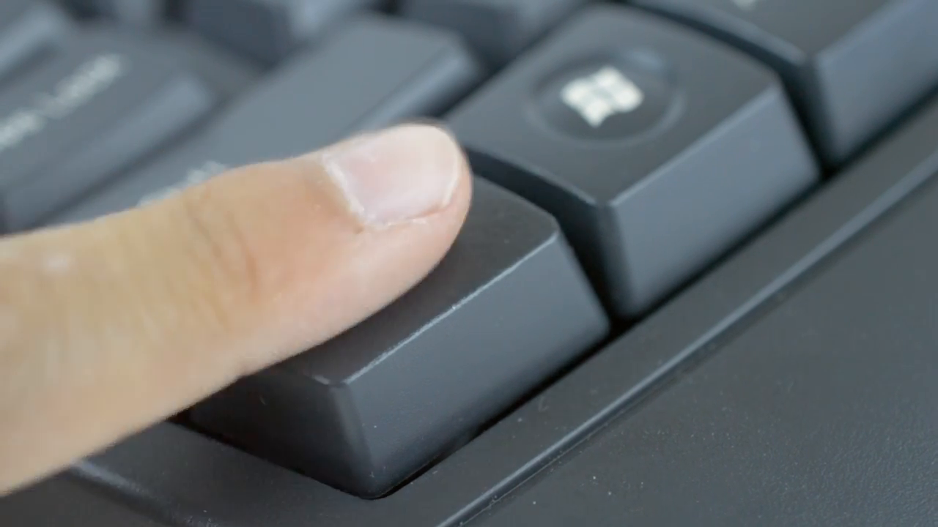